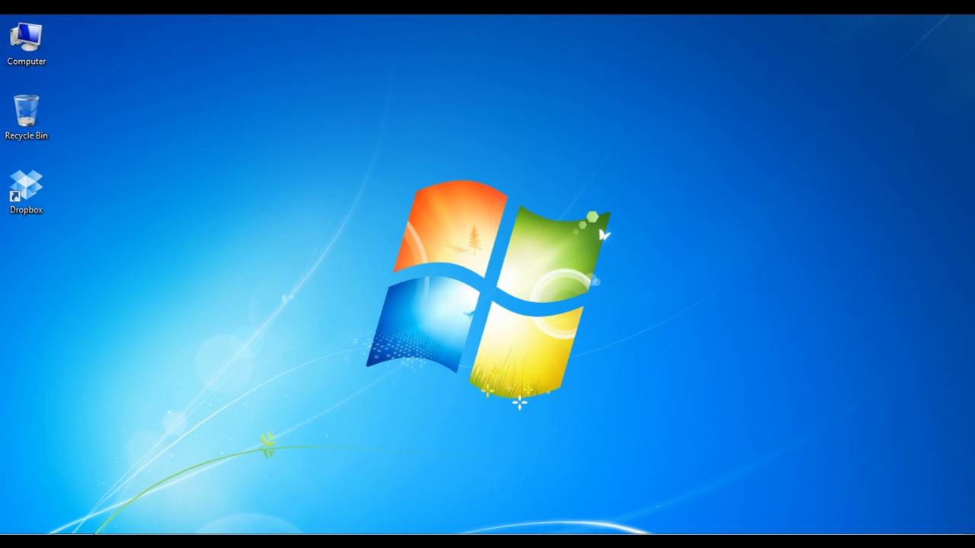
Open Control Panel from the Start menu, showing All Control Panel Items as large icons.
click(15, 541)
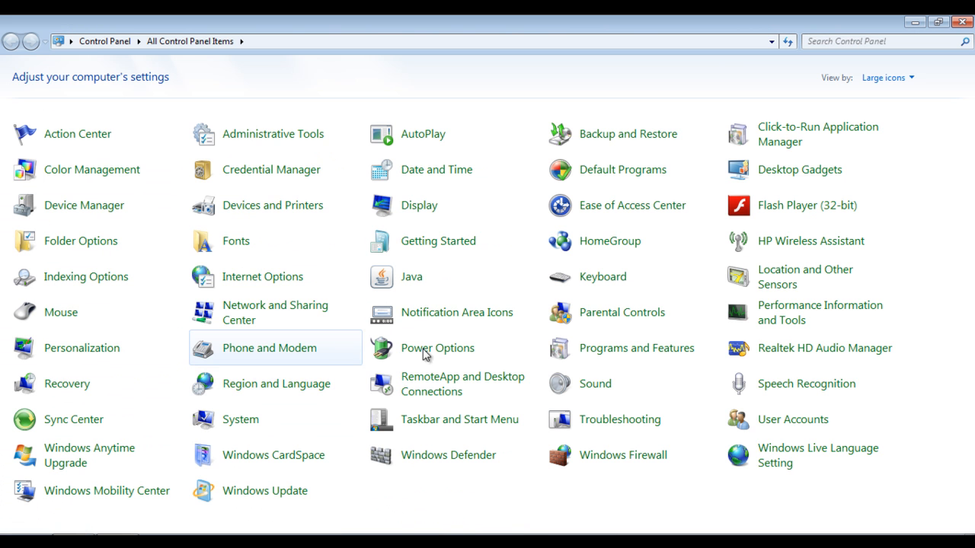
mouse_move(608, 134)
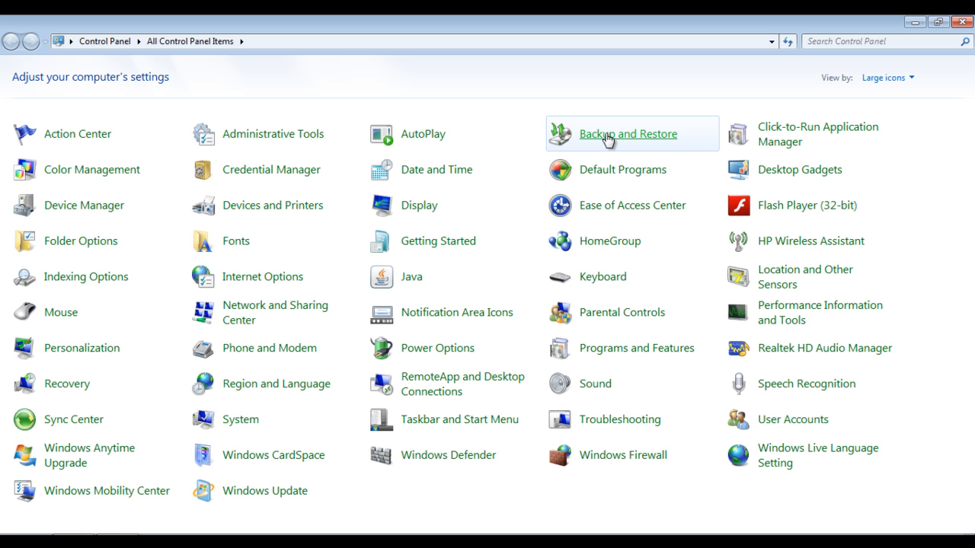
Open Backup and Restore and launch the Set up backup wizard via Change settings.
click(629, 133)
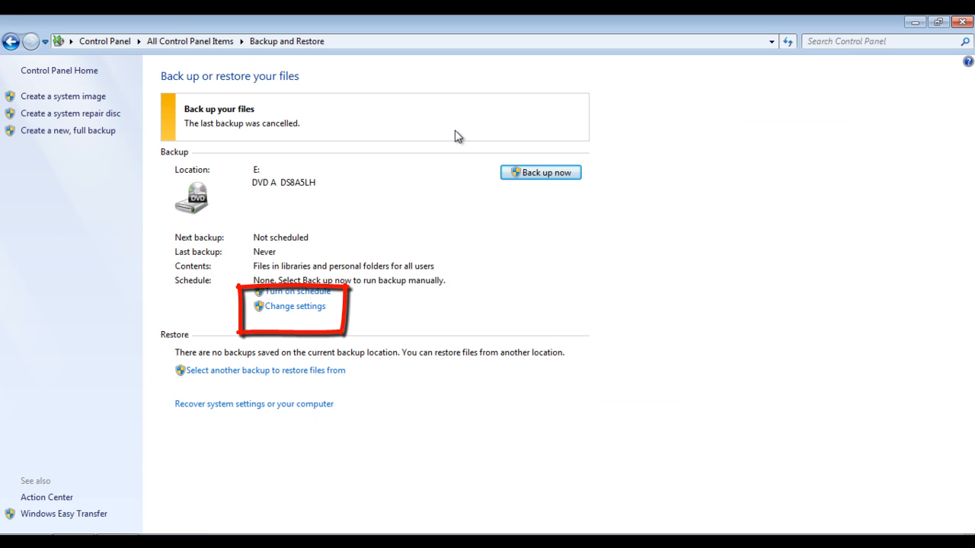
click(295, 307)
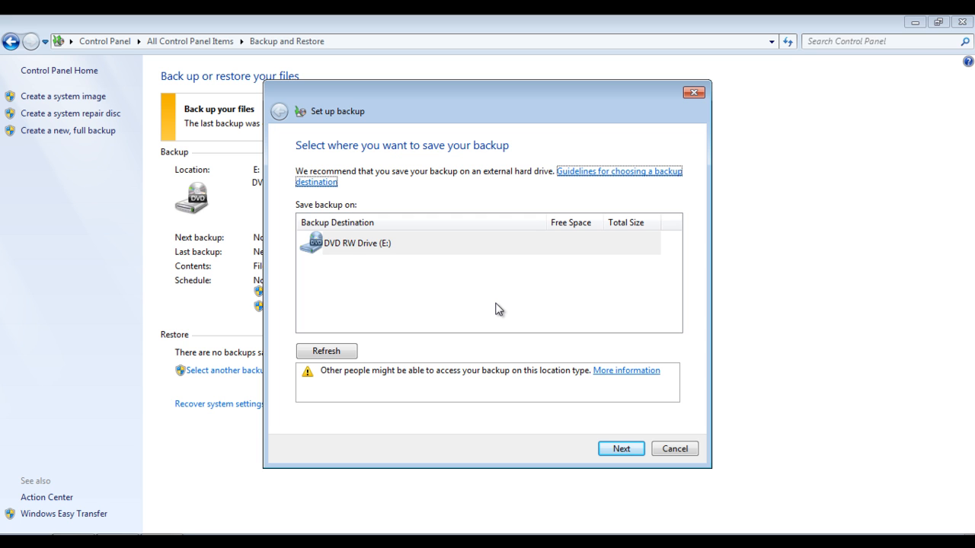
Target DVD RW Drive (E:), choose 'Let me choose', and save the backup settings.
click(365, 243)
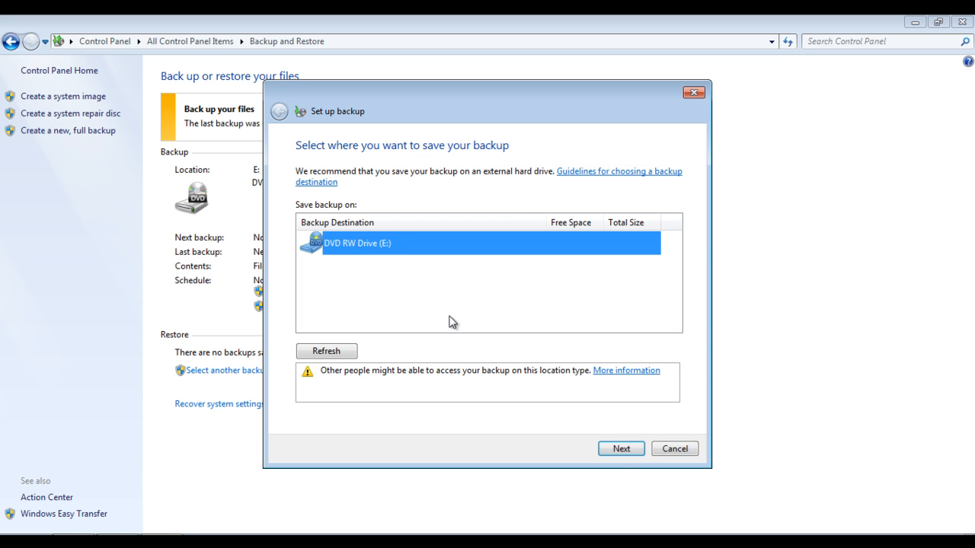
click(621, 449)
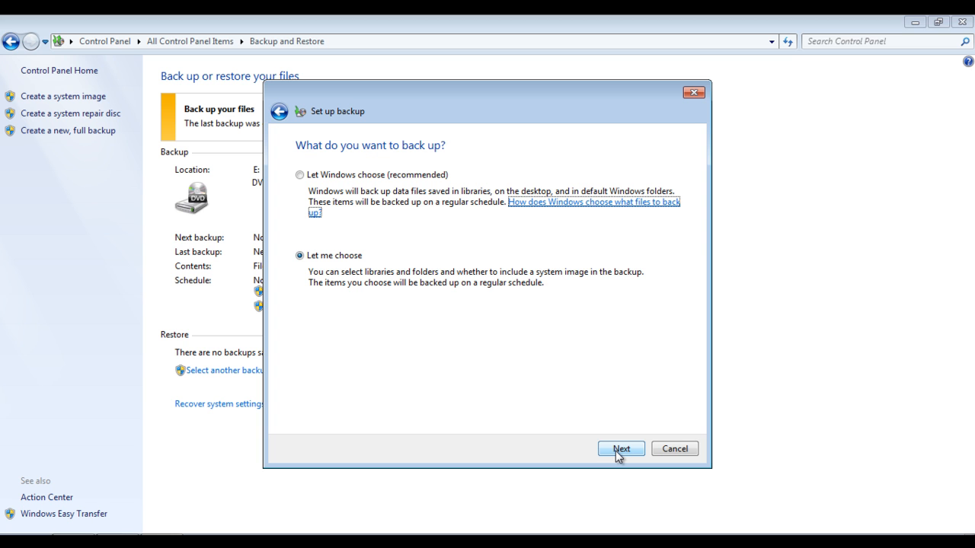
click(300, 175)
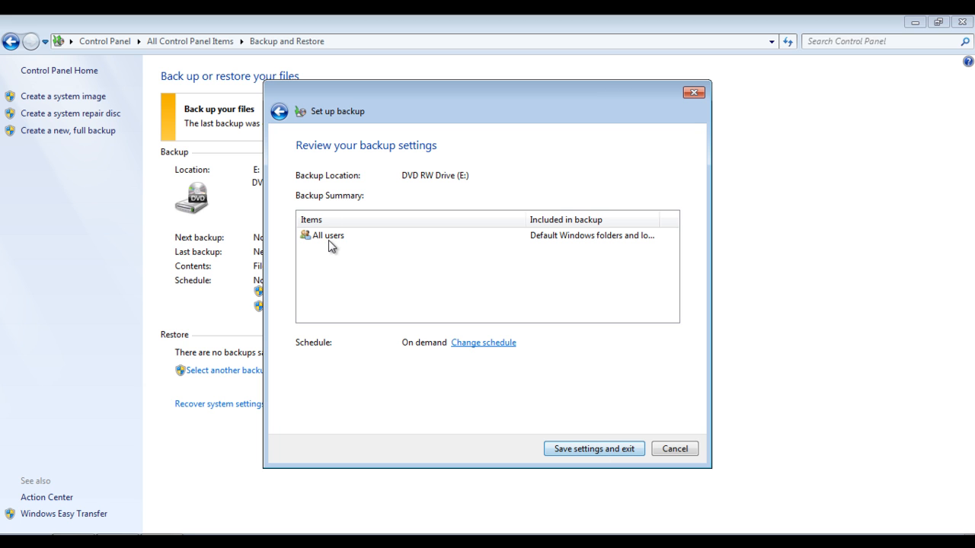
click(593, 449)
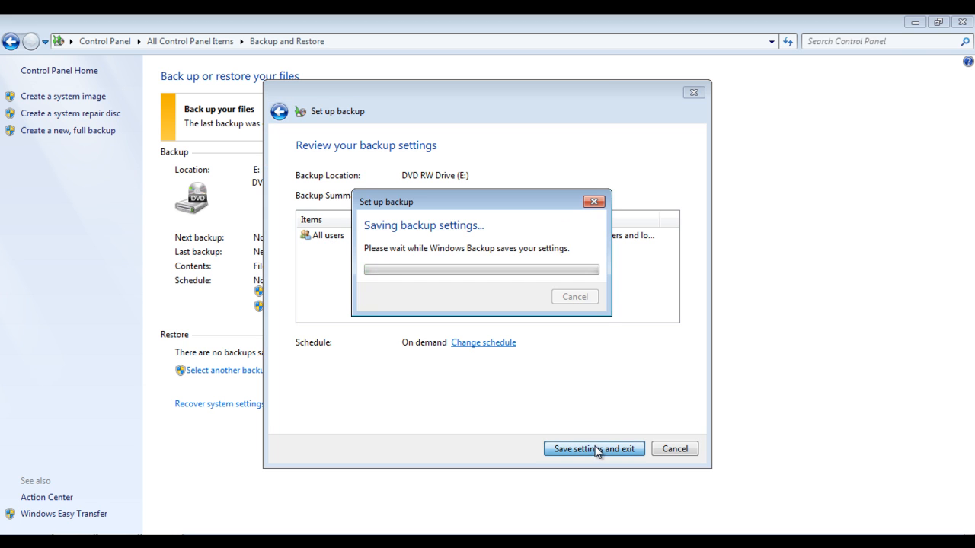
click(593, 449)
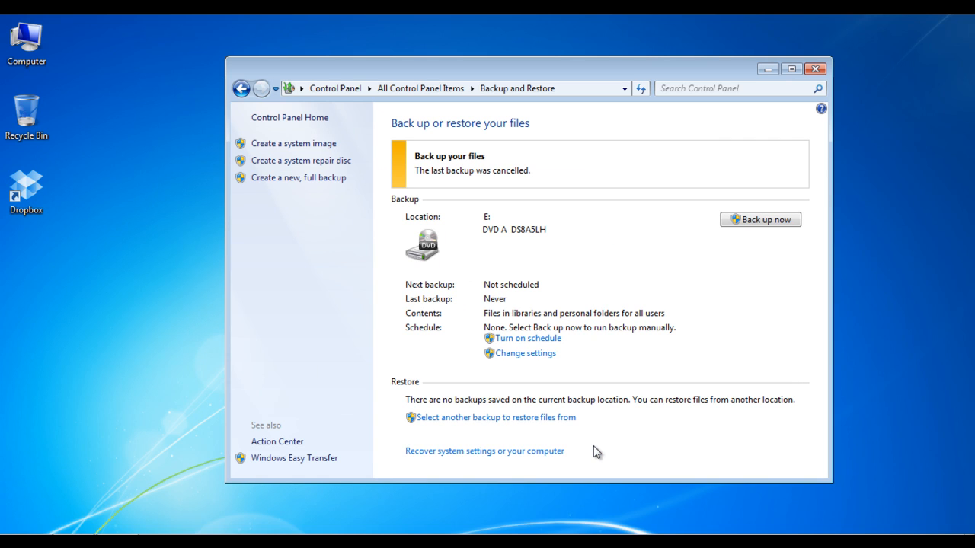
mouse_move(760, 226)
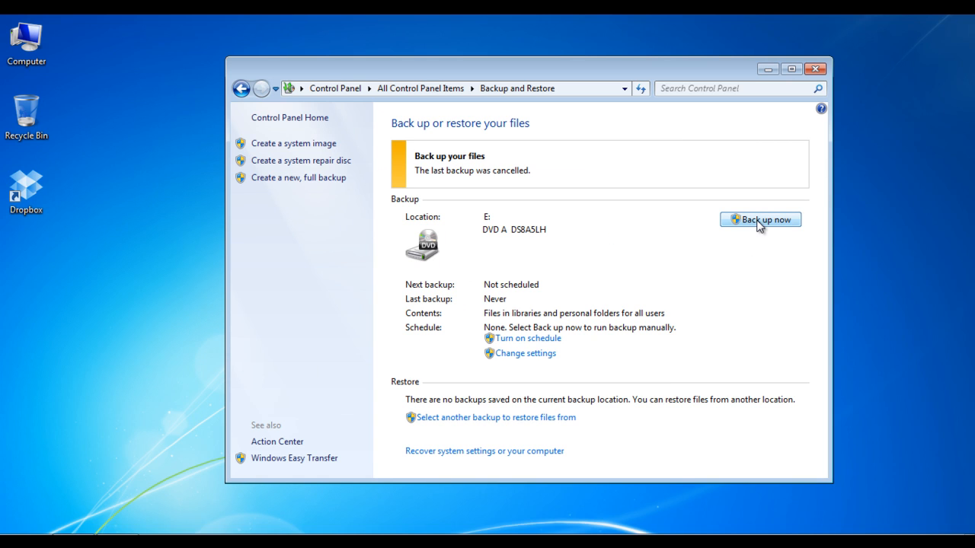
Start a backup to drive E:, view its progress at 5%, then stop it.
click(761, 219)
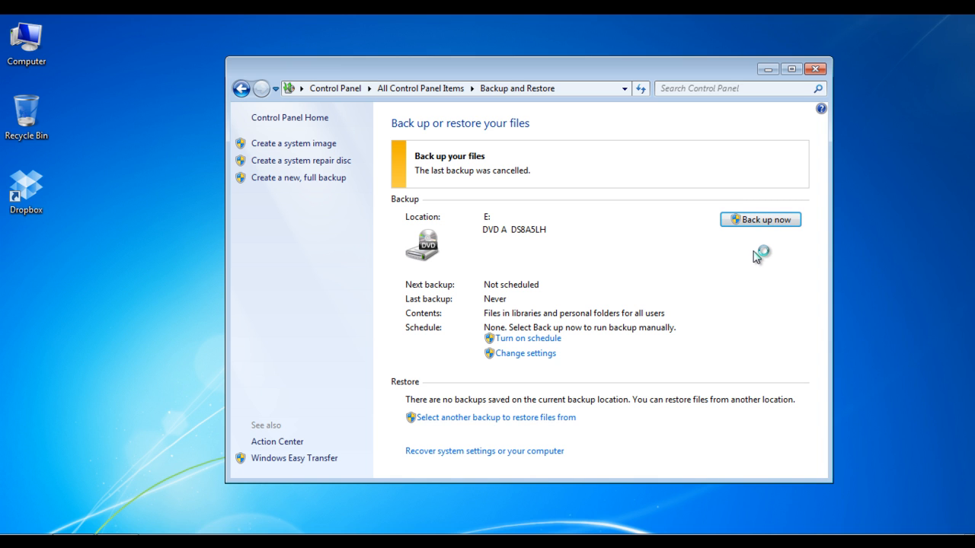
mouse_move(757, 257)
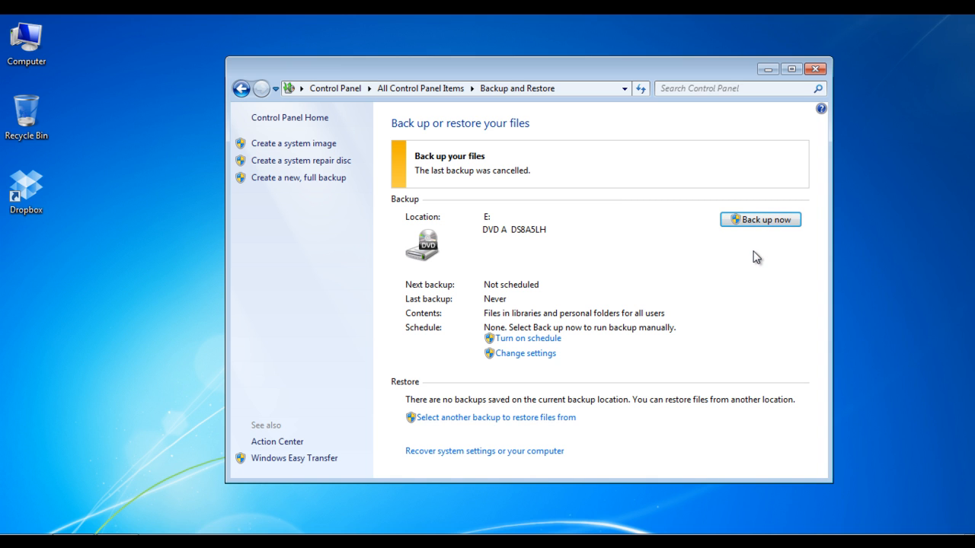
click(764, 219)
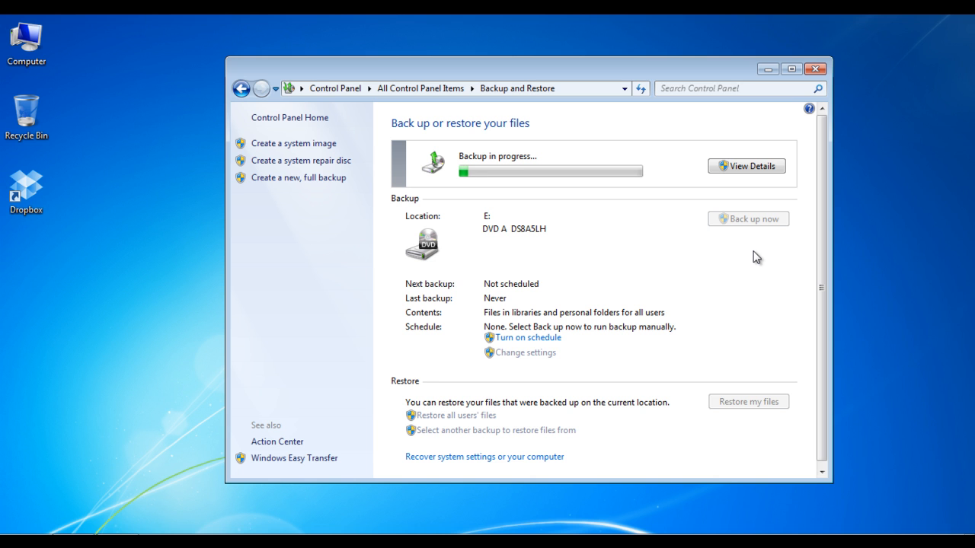
click(746, 166)
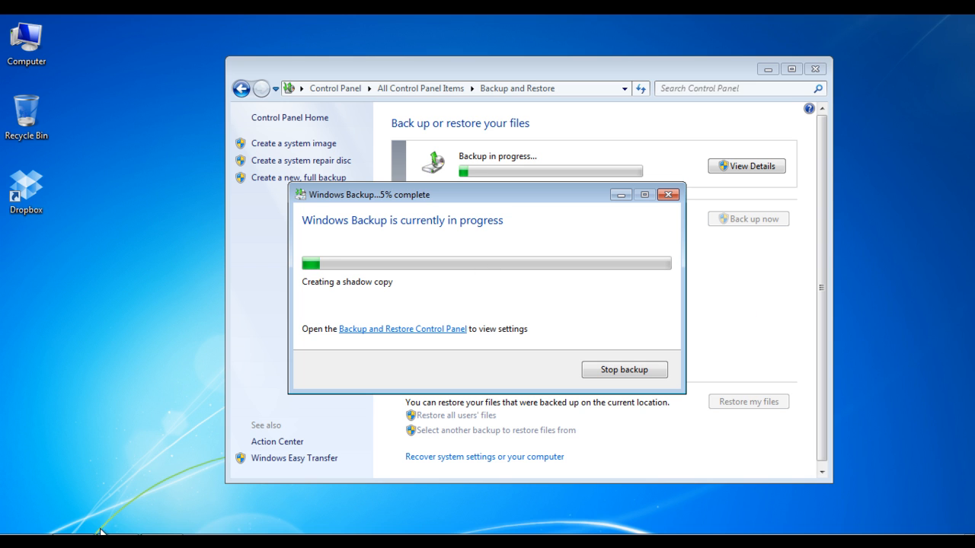
mouse_move(907, 487)
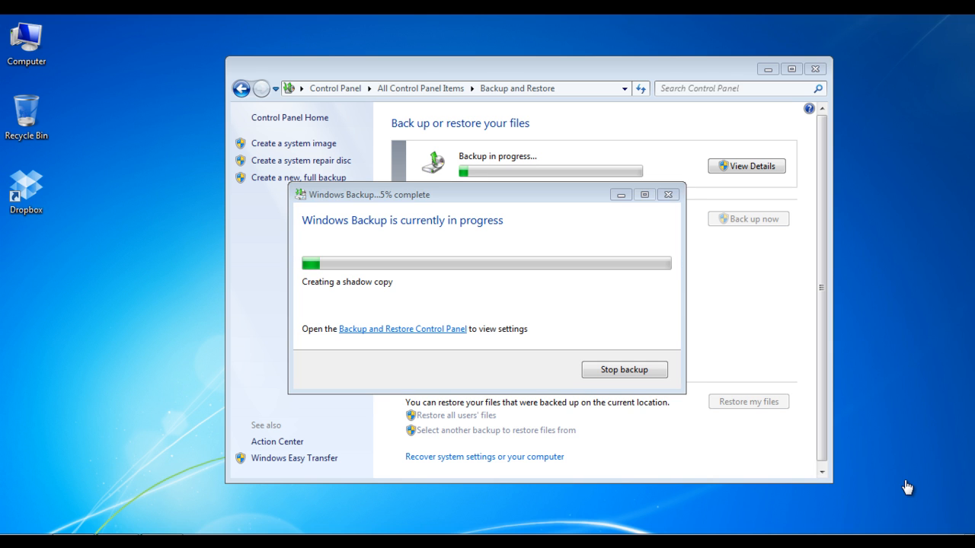
click(624, 369)
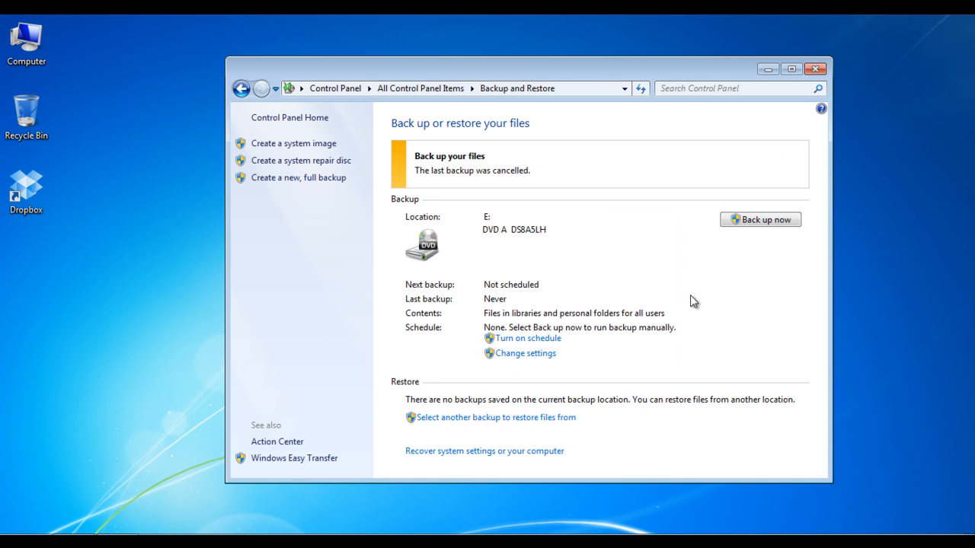
mouse_move(283, 243)
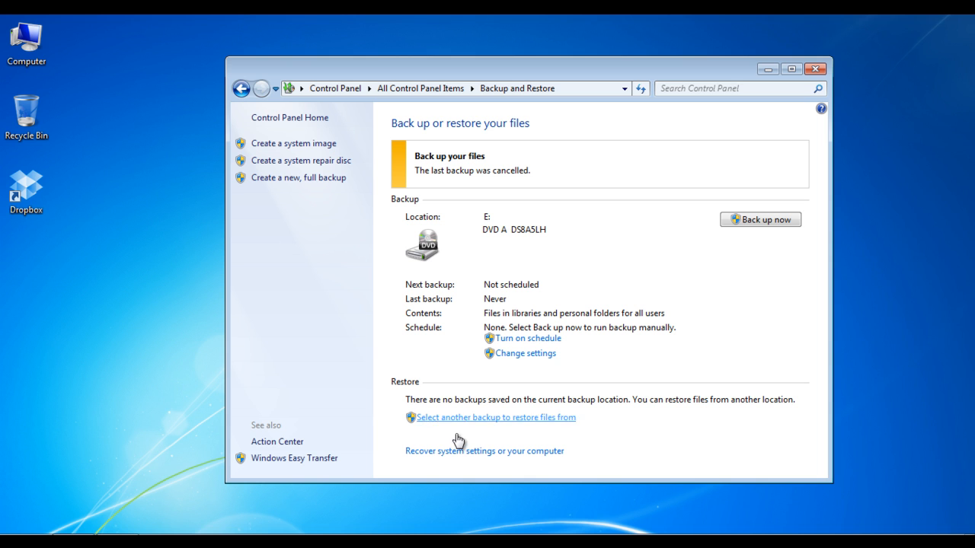
Open Recovery settings and launch System Restore with the 10/15/2011 recommended restore point.
click(484, 451)
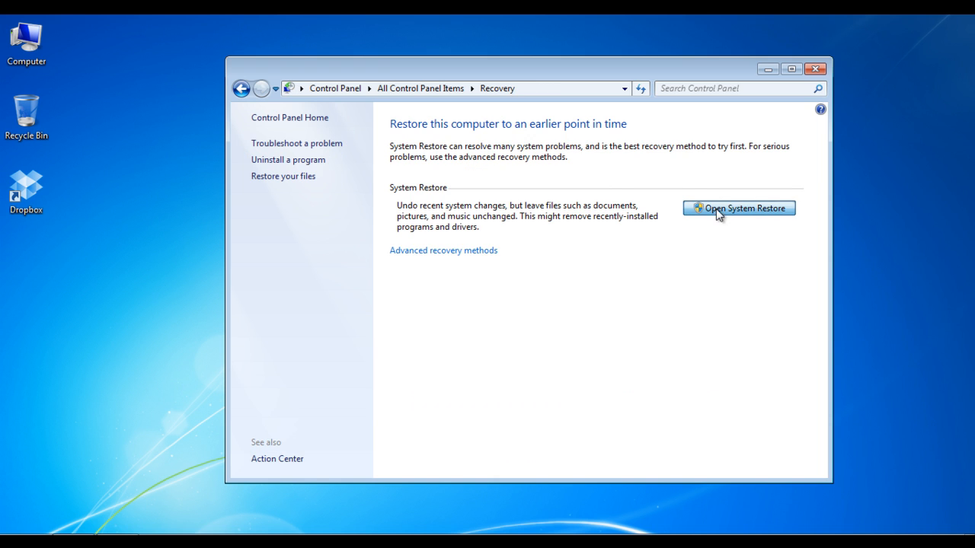
click(738, 209)
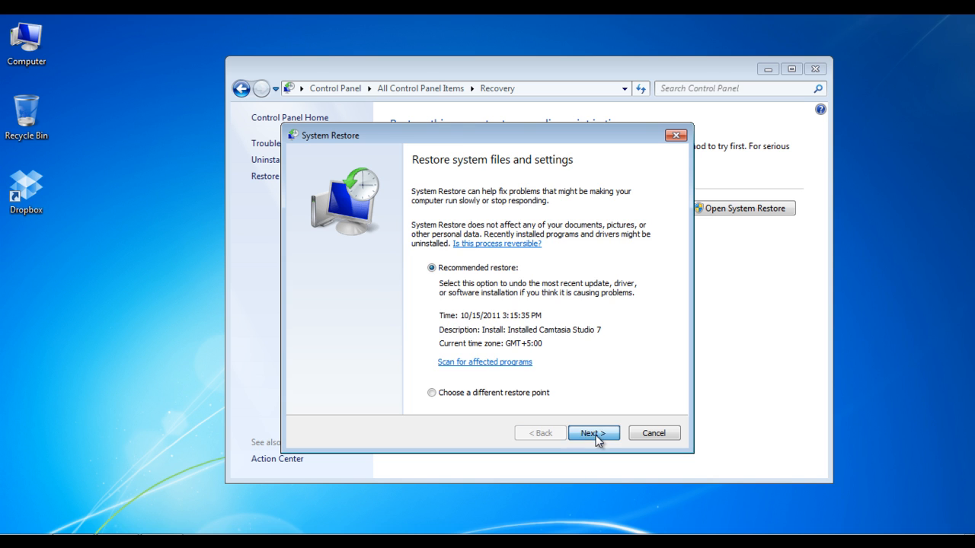
Accept the recommended 10/15/2011 restore point for Local Disk (C:) and finish the wizard.
click(592, 432)
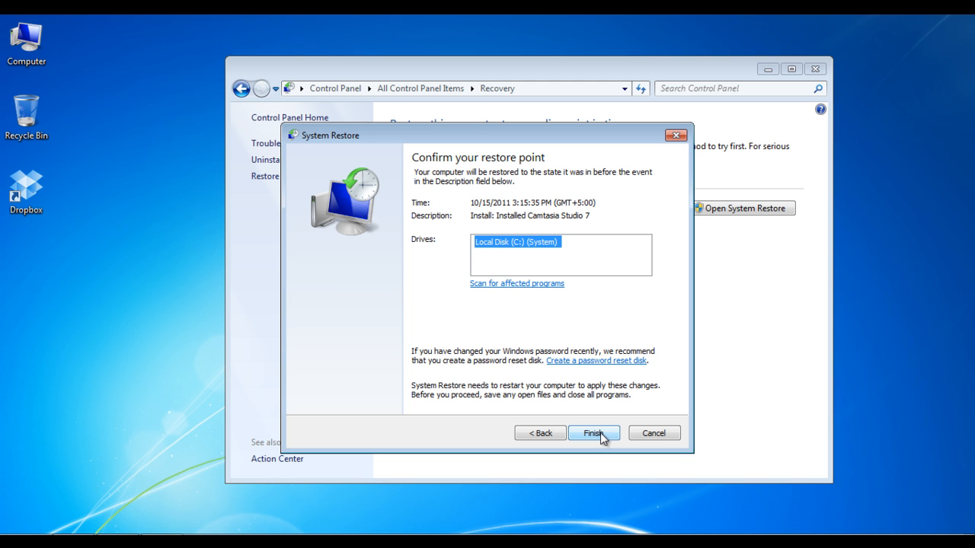
click(594, 433)
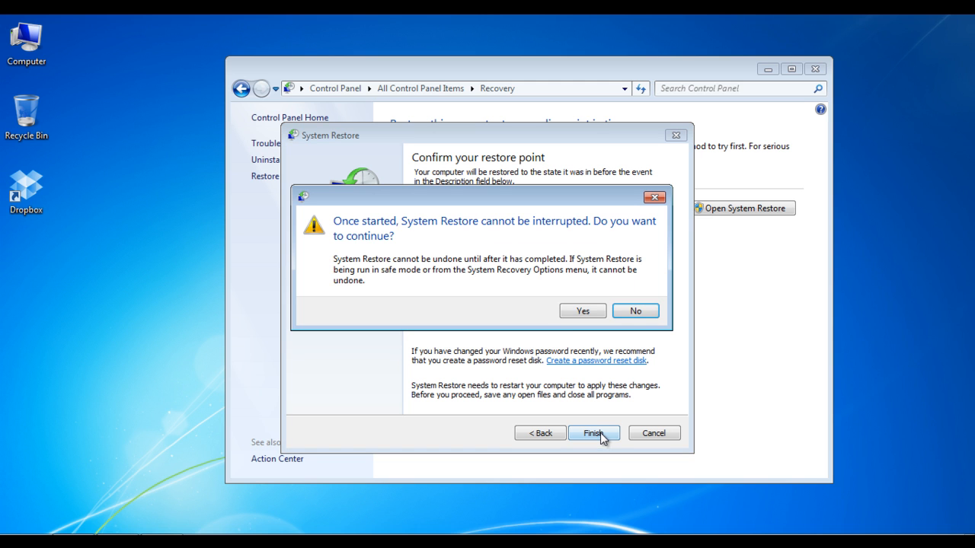
mouse_move(616, 354)
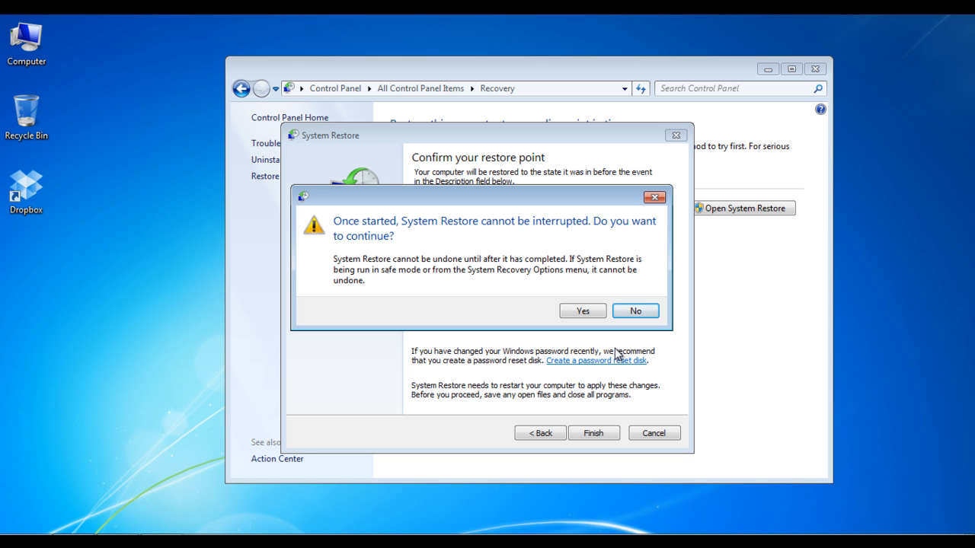